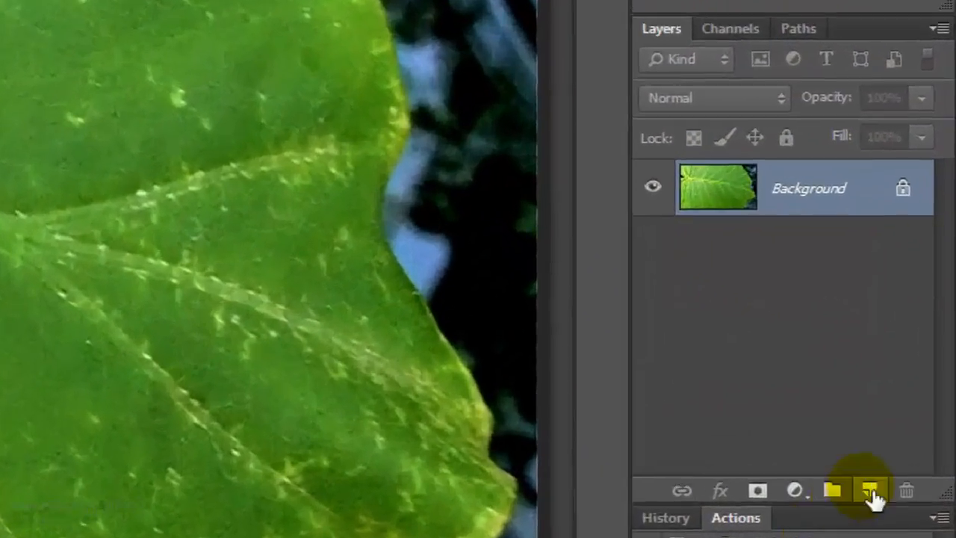
# Step: Add a new DROP layer and switch to the Elliptical Marquee for a round selection
pyautogui.click(870, 491)
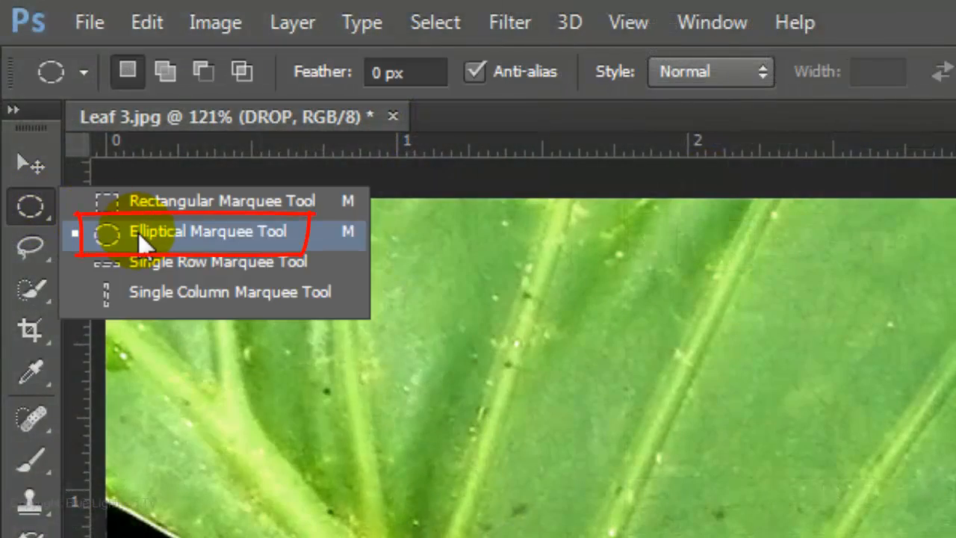
pyautogui.click(209, 230)
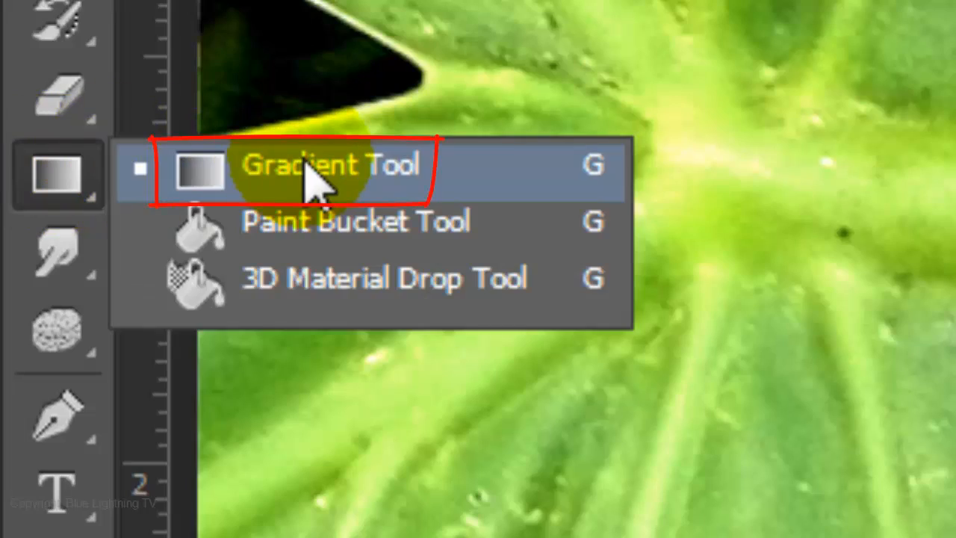
# Step: Choose the Black, White preset in the Gradient Editor for the drop fill
pyautogui.click(307, 166)
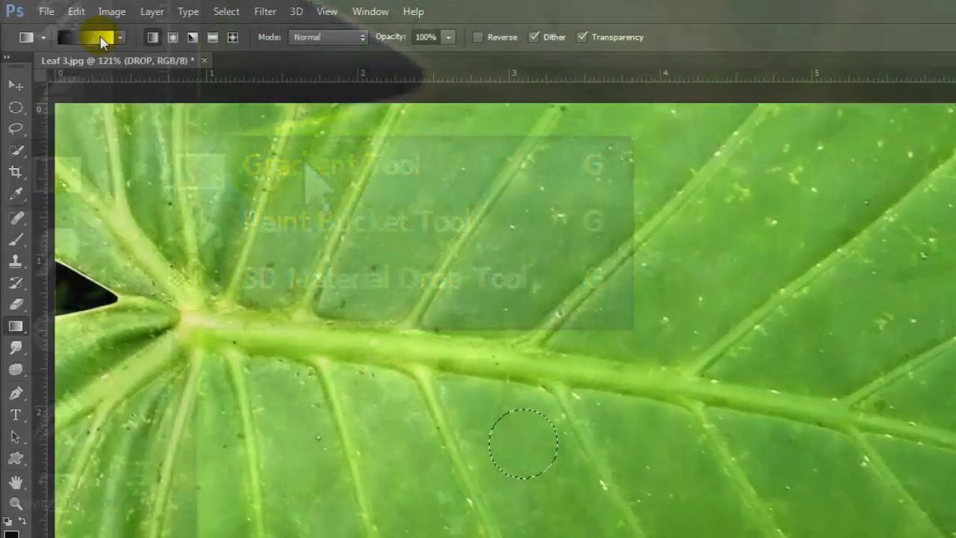
pyautogui.click(92, 36)
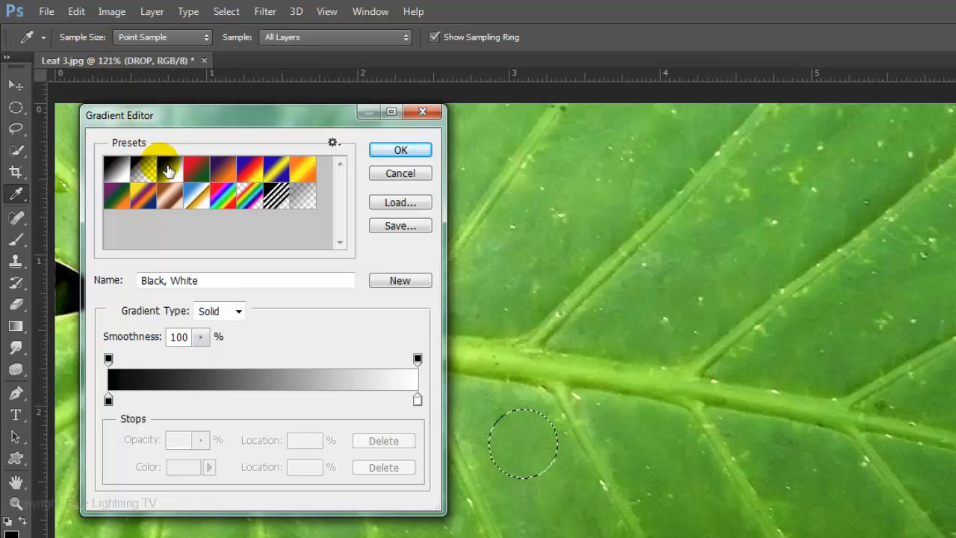
pyautogui.moveTo(173, 176)
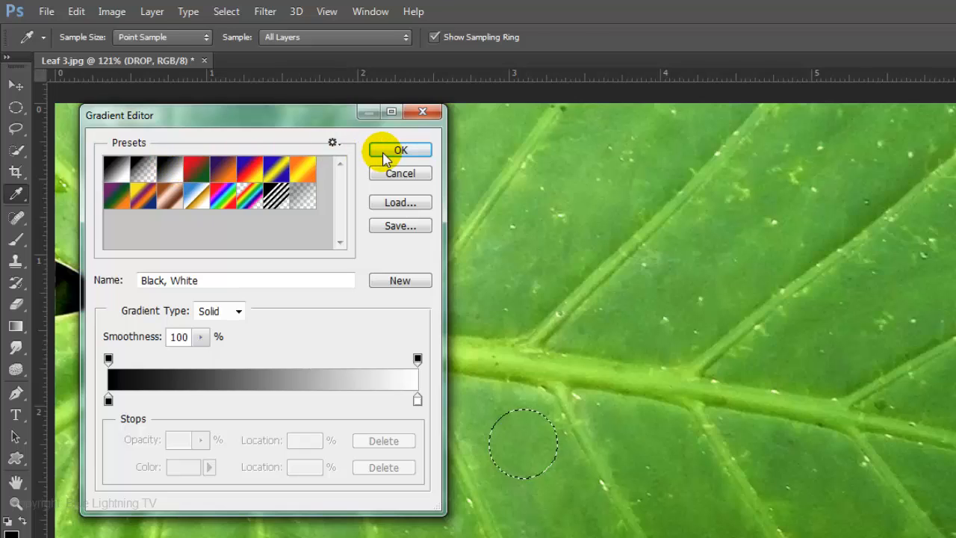
pyautogui.click(400, 150)
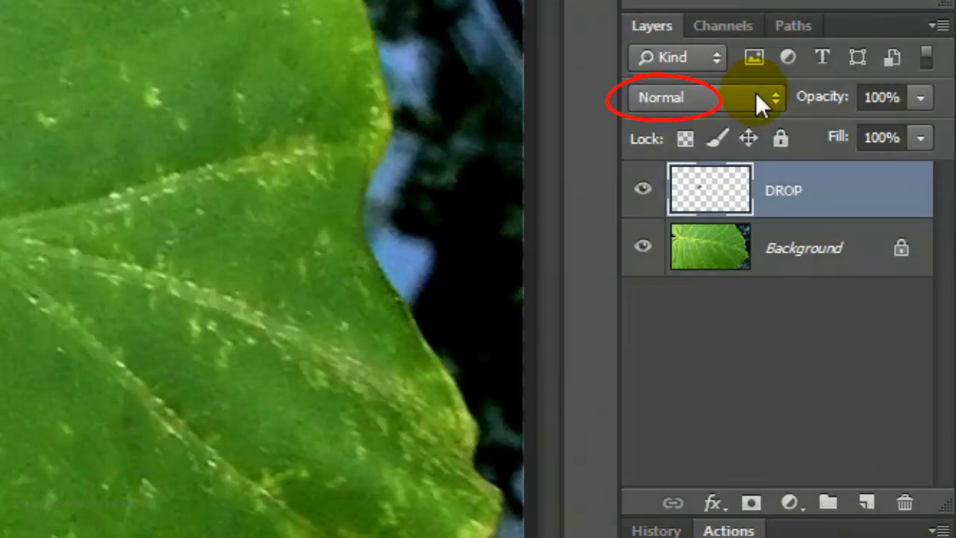
# Step: Blend the DROP layer in Overlay mode
pyautogui.click(702, 97)
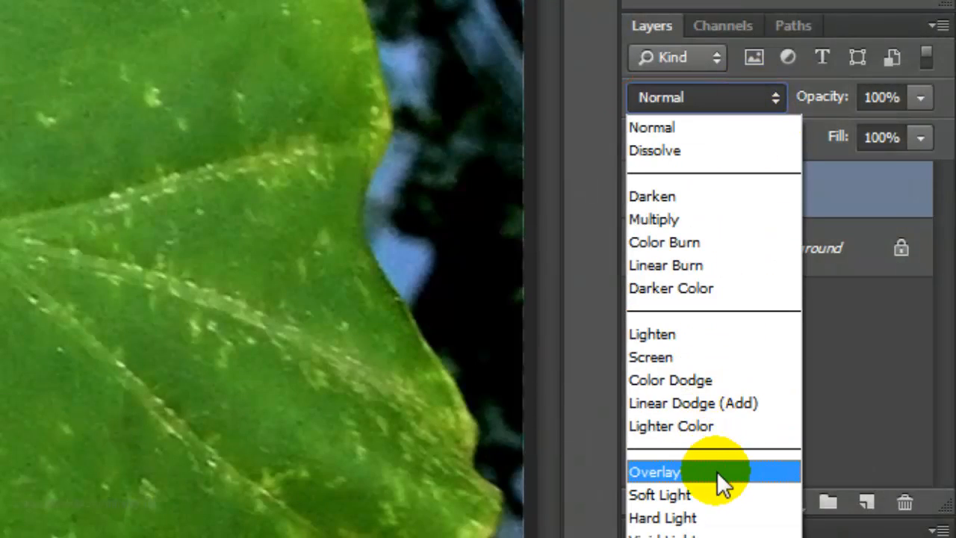
pyautogui.click(654, 472)
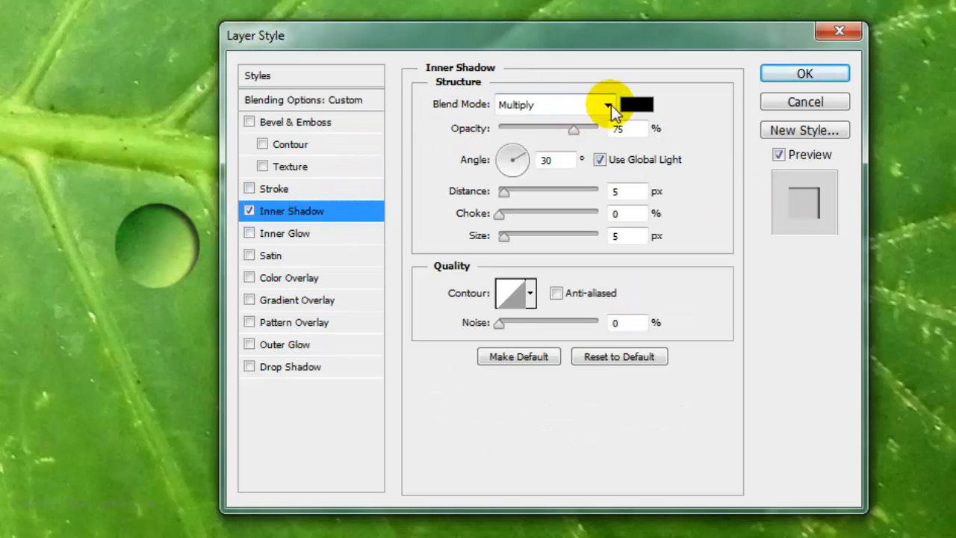
# Step: Set the inner shadow to Linear Burn, 40% opacity, no global light, −30° angle, and enable Drop Shadow
pyautogui.click(606, 105)
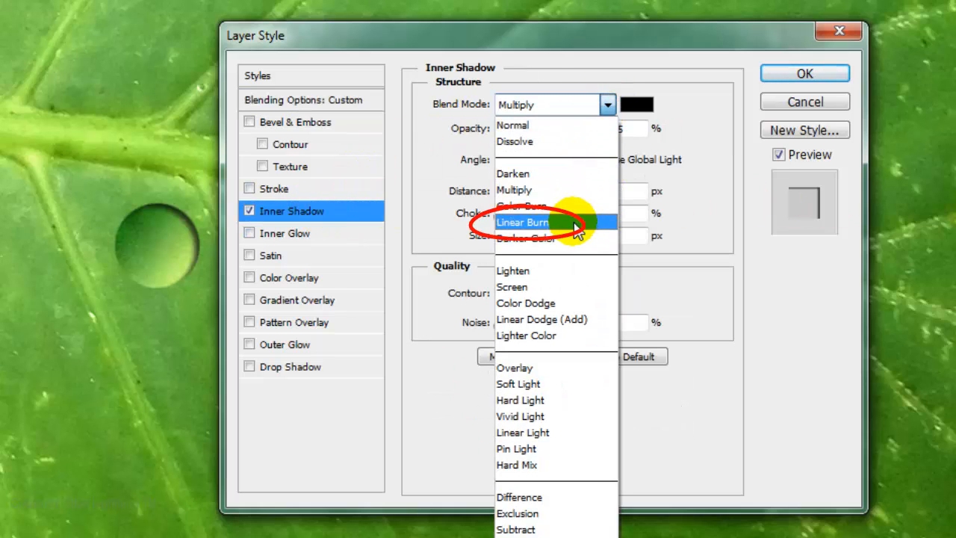
pyautogui.click(523, 221)
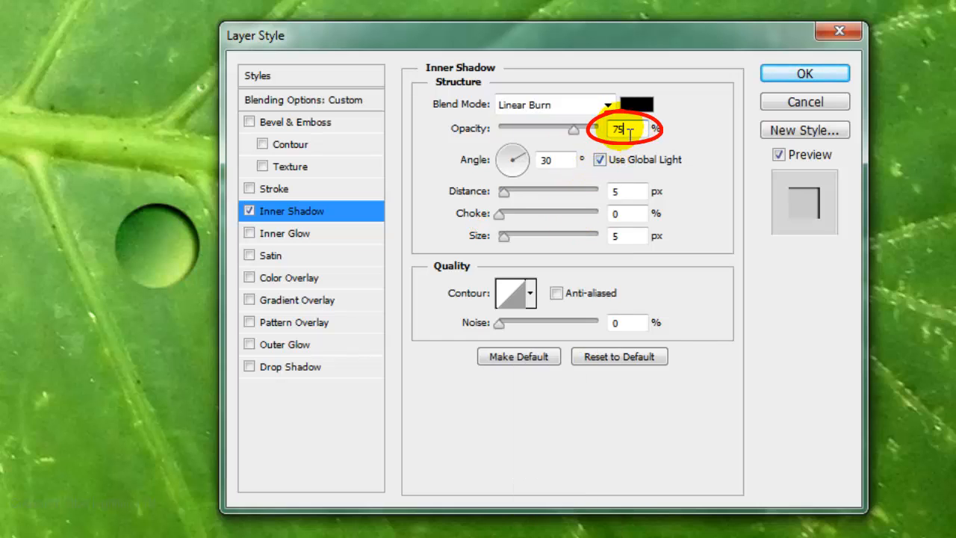
pyautogui.write('40')
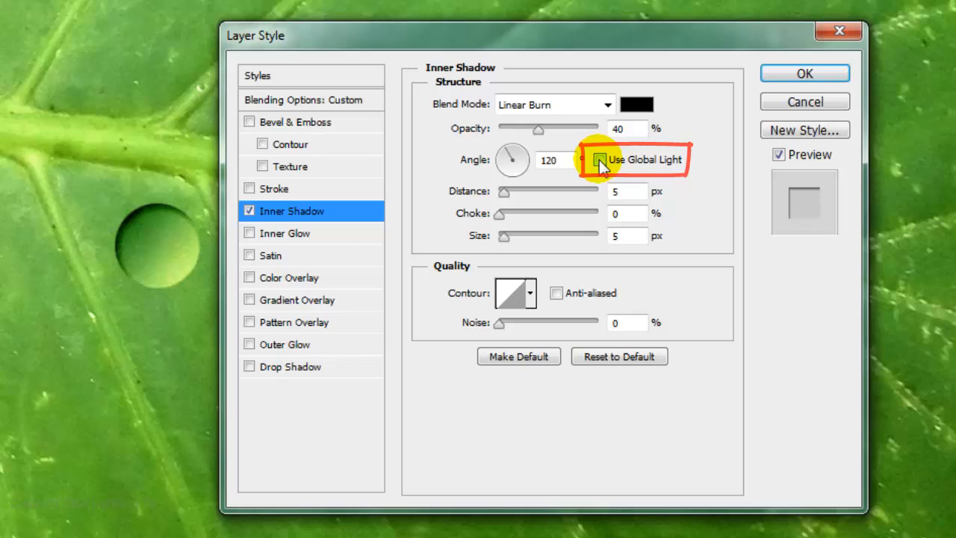
pyautogui.click(599, 159)
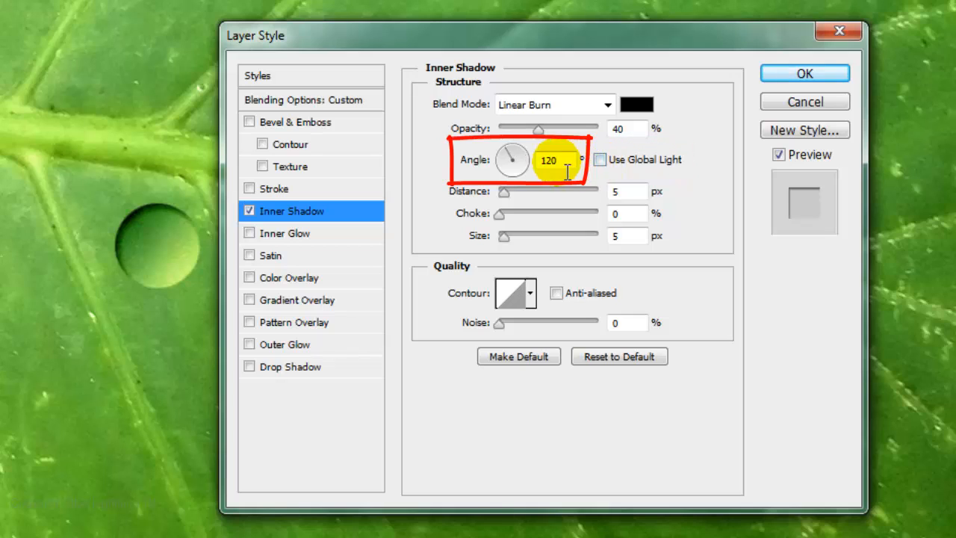
pyautogui.moveTo(514, 157); pyautogui.dragTo(517, 166)
pyautogui.write('2')
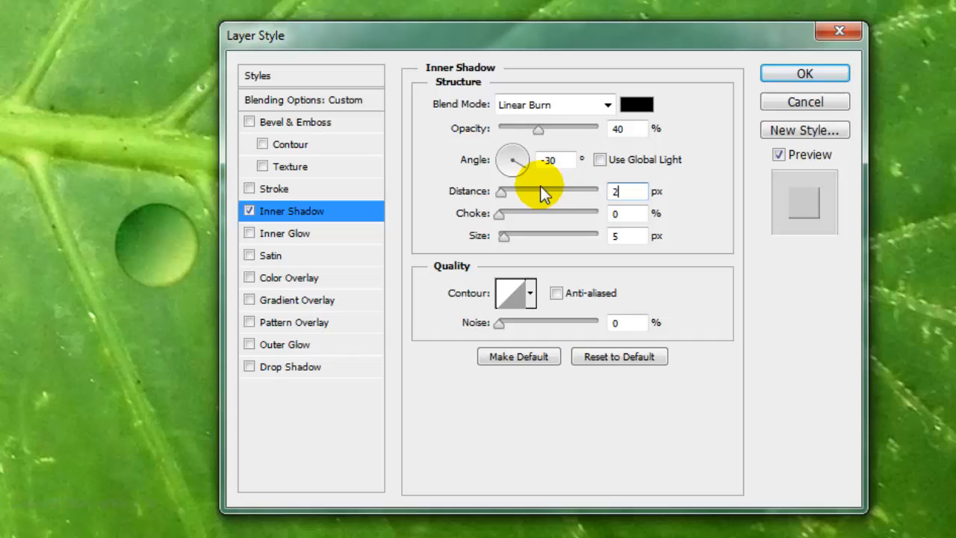
pyautogui.click(290, 366)
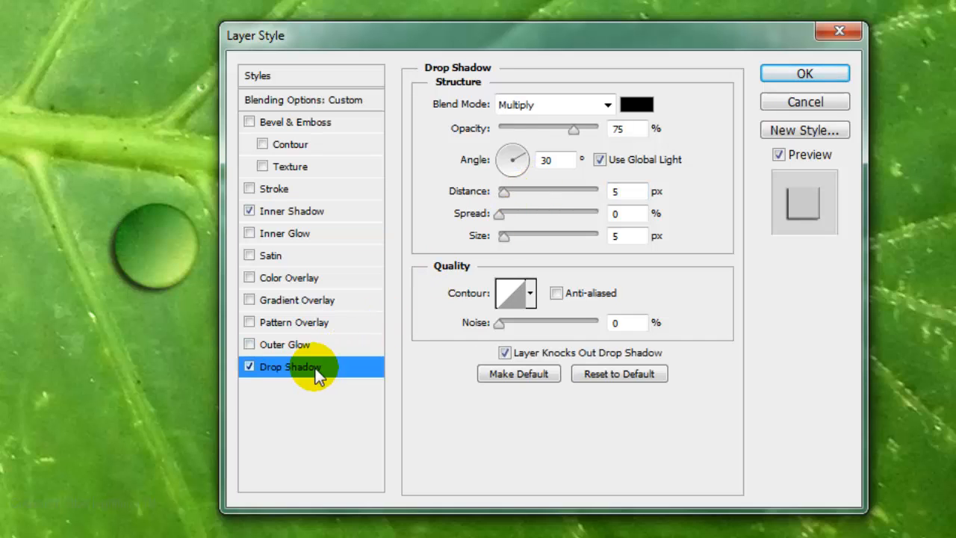
# Step: Set the drop shadow to Linear Burn with a value of 10
pyautogui.click(607, 105)
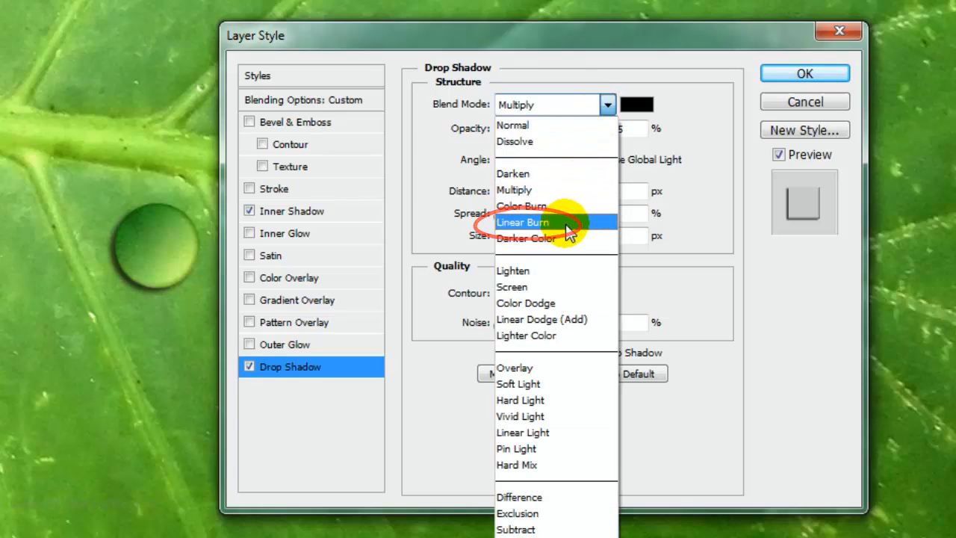
pyautogui.click(523, 221)
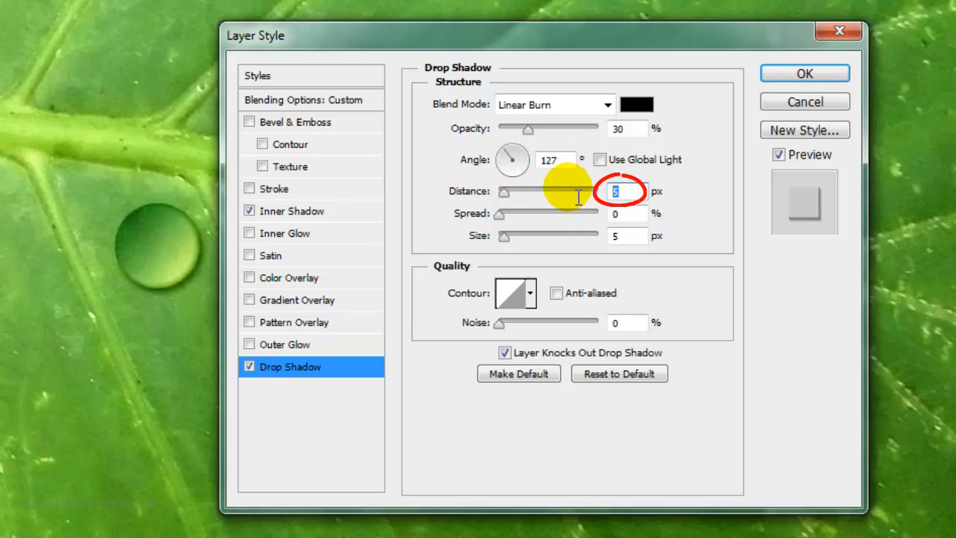
pyautogui.write('10')
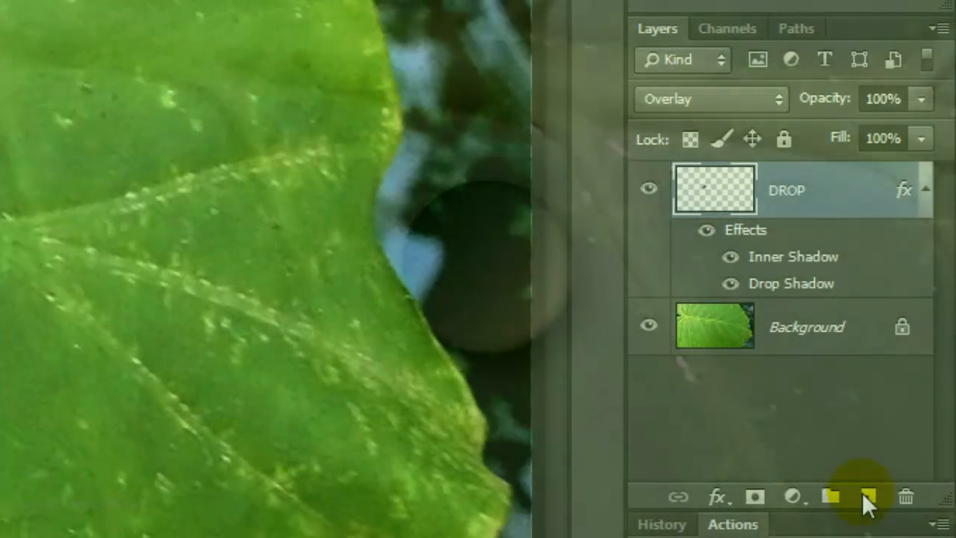
# Step: Add a HIGHLIGHT layer above DROP and set an 8 px brush
pyautogui.click(870, 496)
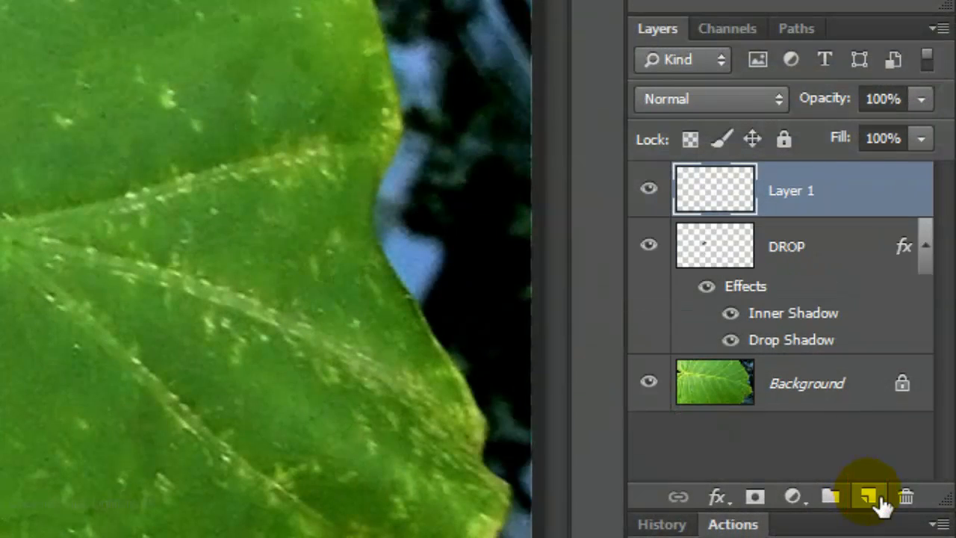
pyautogui.doubleClick(791, 192)
pyautogui.write('HIGHLIGHT')
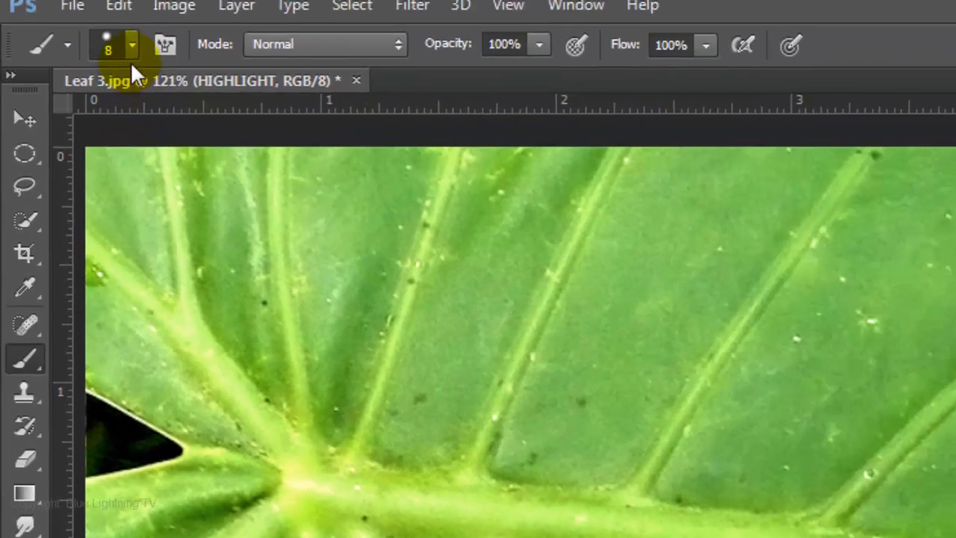
pyautogui.click(131, 45)
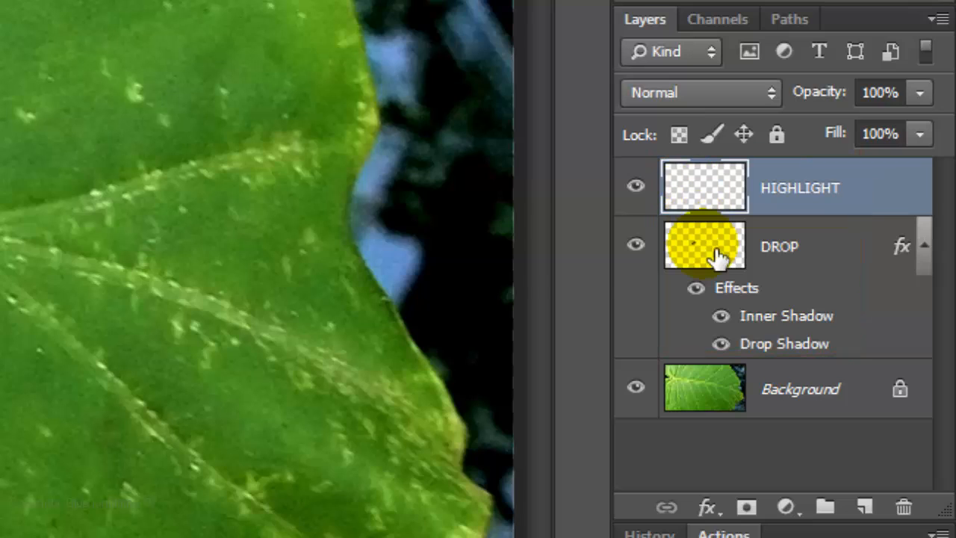
# Step: Group HIGHLIGHT and DROP into Group 1 and duplicate the group
pyautogui.press('shift')
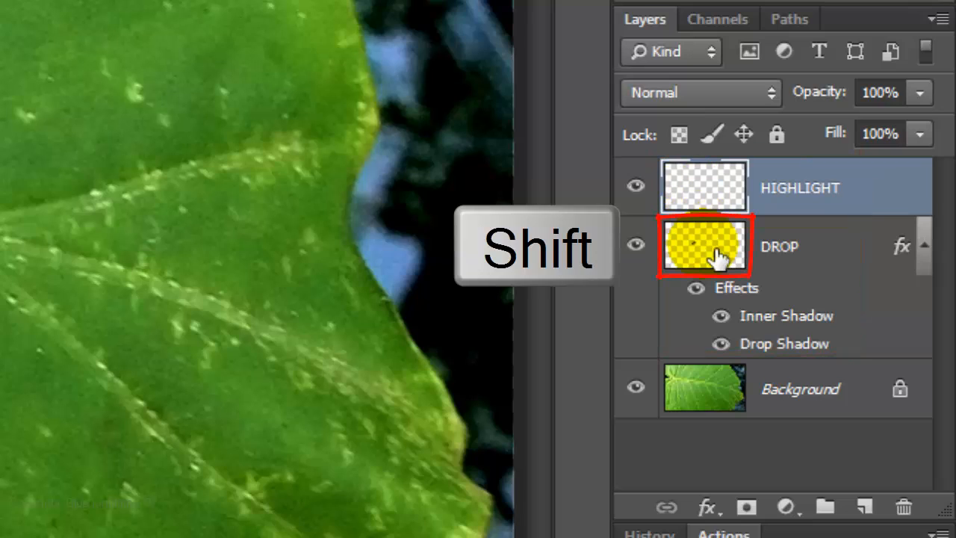
pyautogui.click(800, 189)
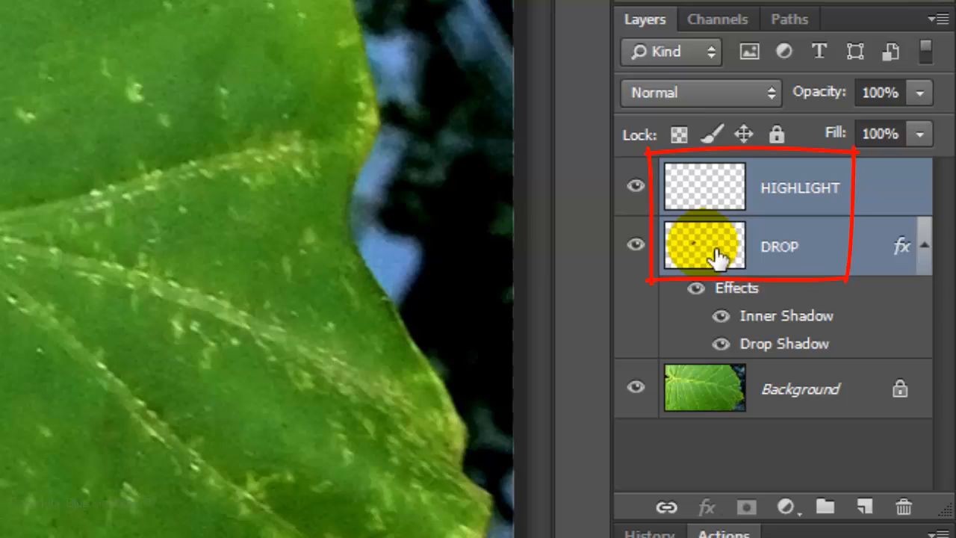
pyautogui.press('ctrl+g')
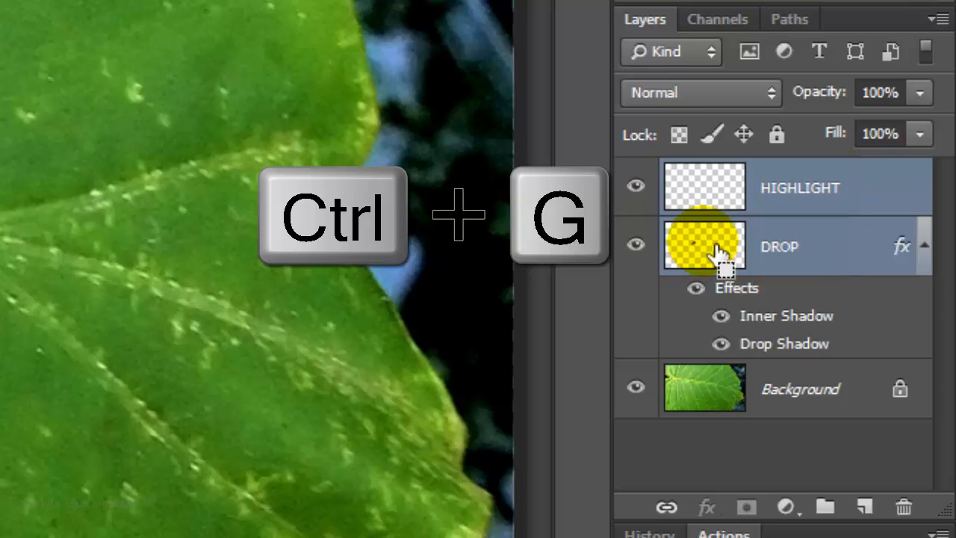
pyautogui.press('ctrl+g')
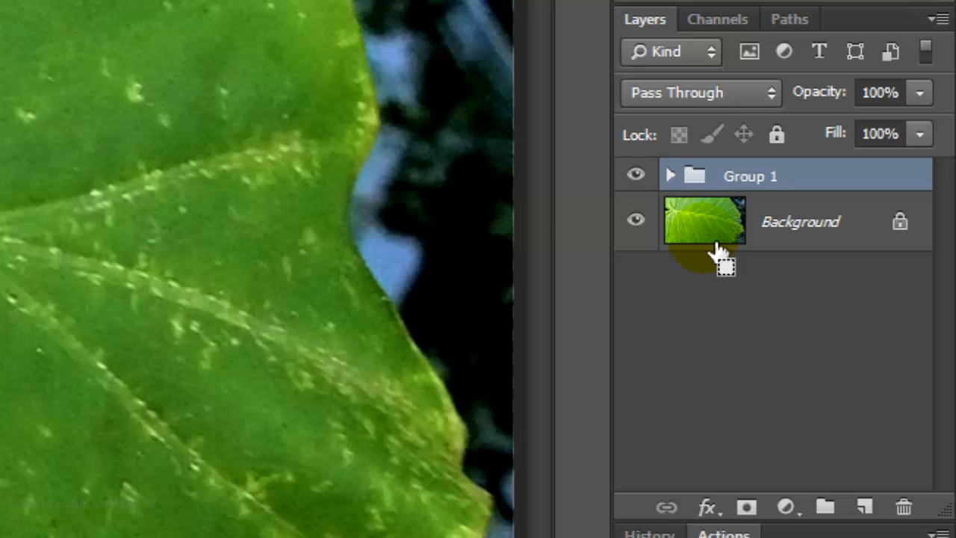
pyautogui.press('Ctrl+j')
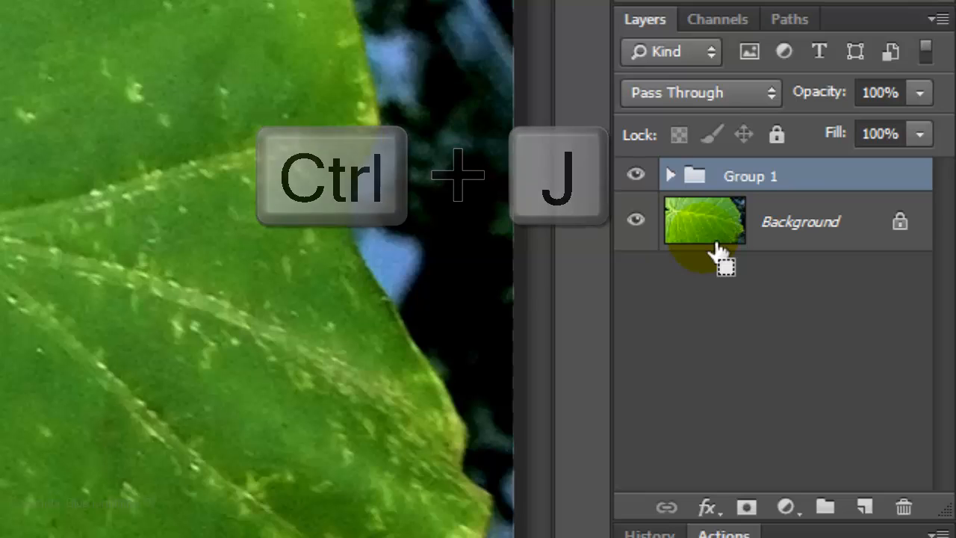
# Step: Duplicate the drop group twice more and select a copy to reposition
pyautogui.press('ctrl+j')
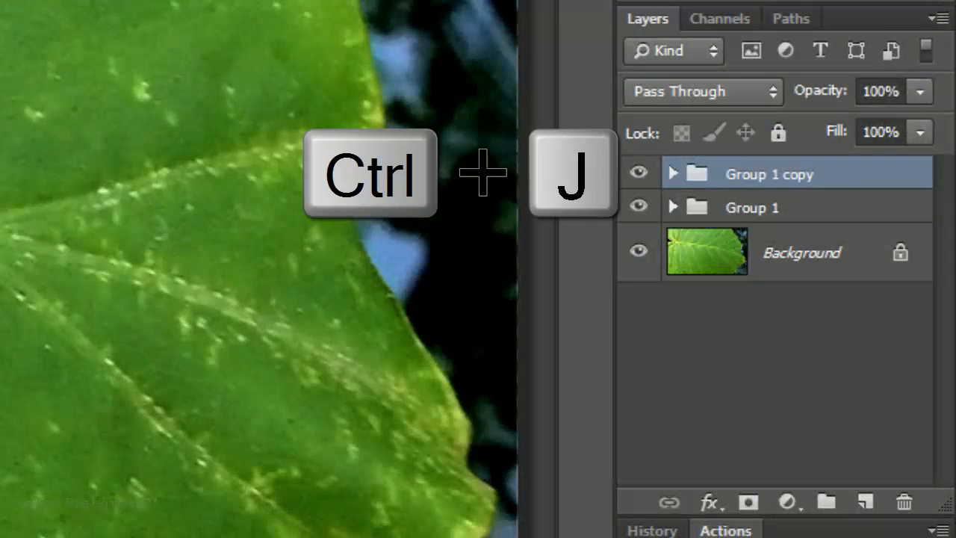
pyautogui.press('ctrl+j')
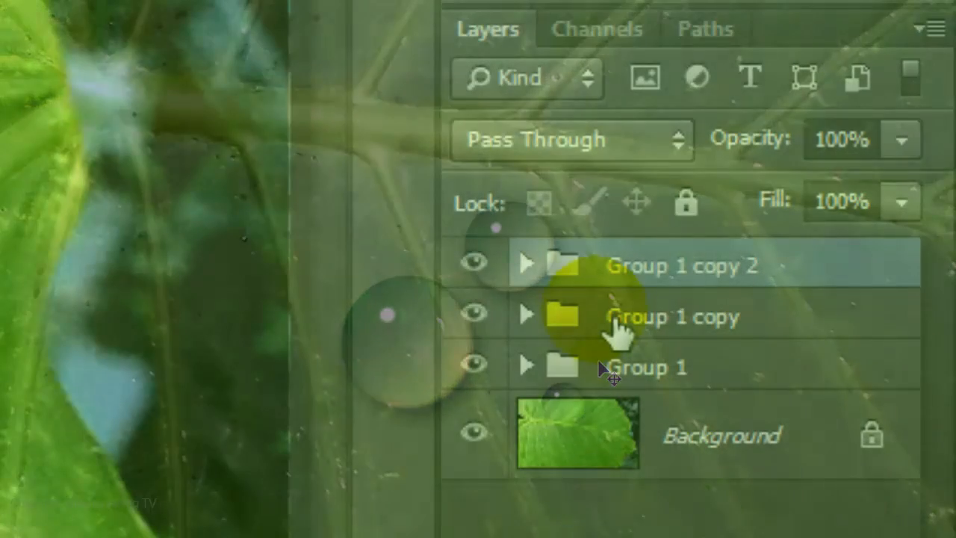
pyautogui.click(672, 316)
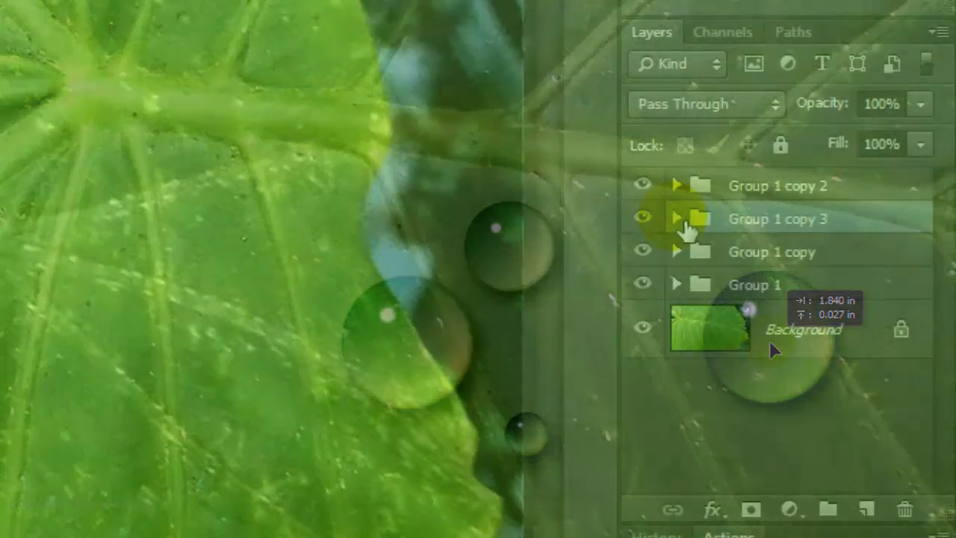
# Step: Select the DROP layer inside Group 1 copy 3 and start Filter > Liquify on it
pyautogui.click(675, 218)
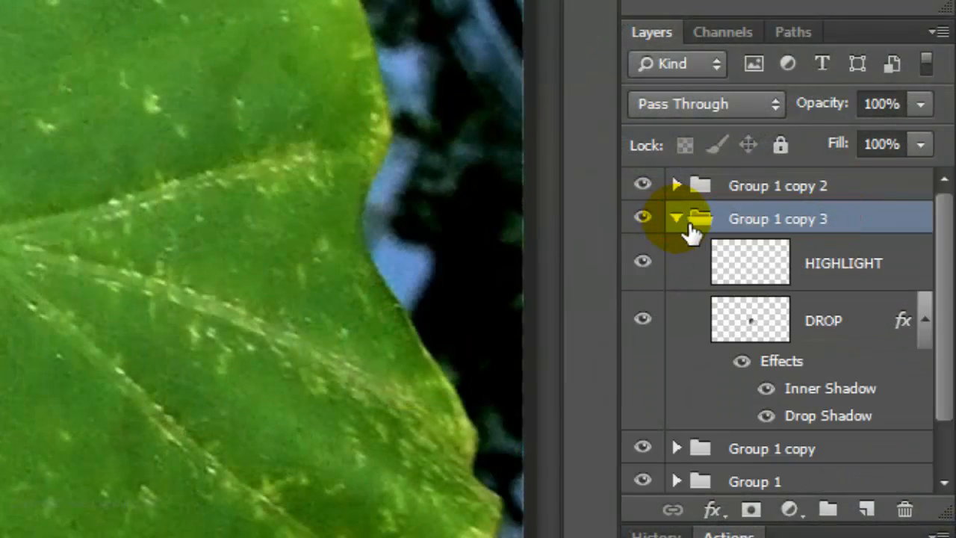
pyautogui.click(750, 320)
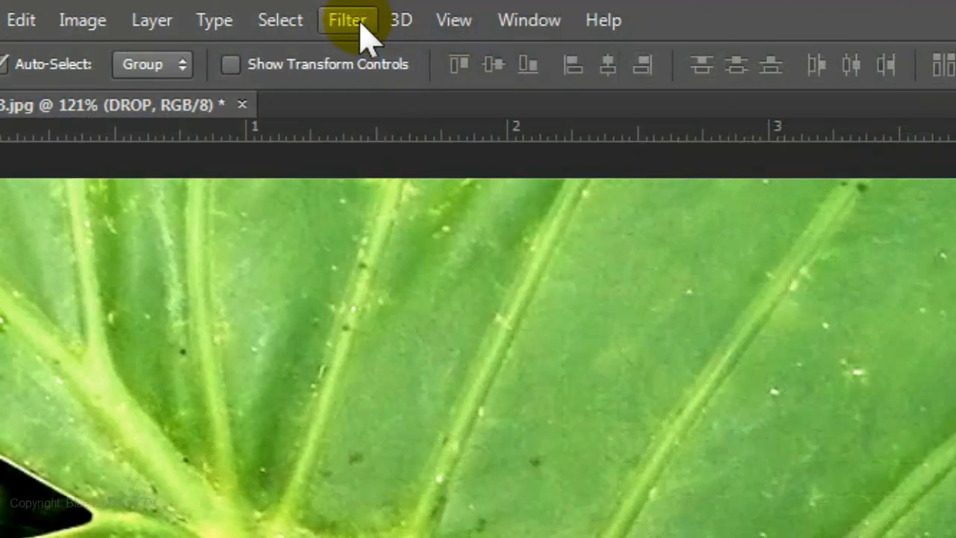
pyautogui.click(346, 19)
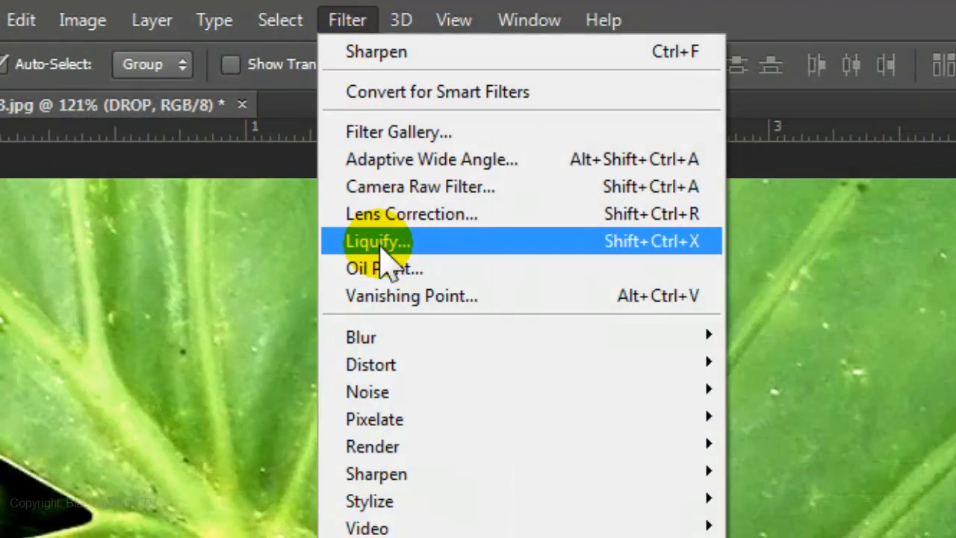
pyautogui.click(377, 241)
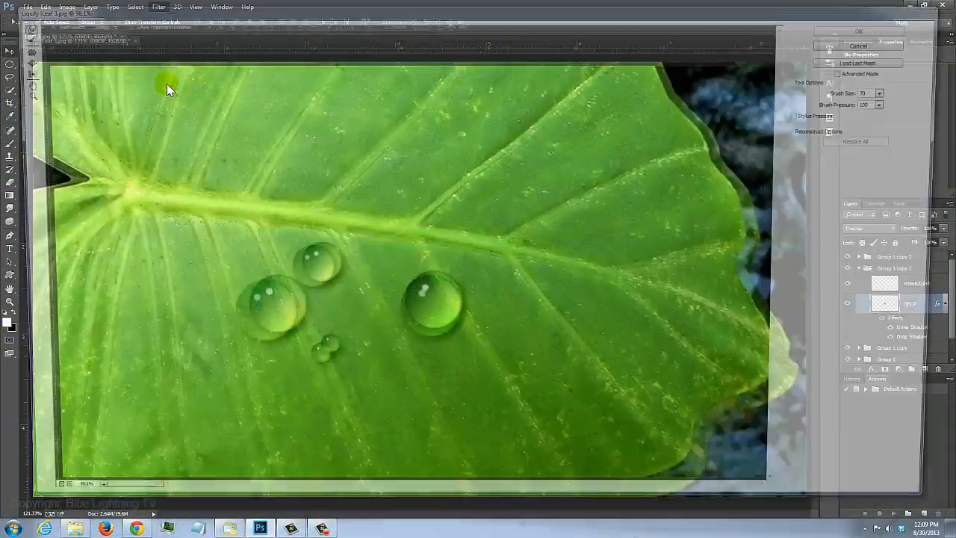